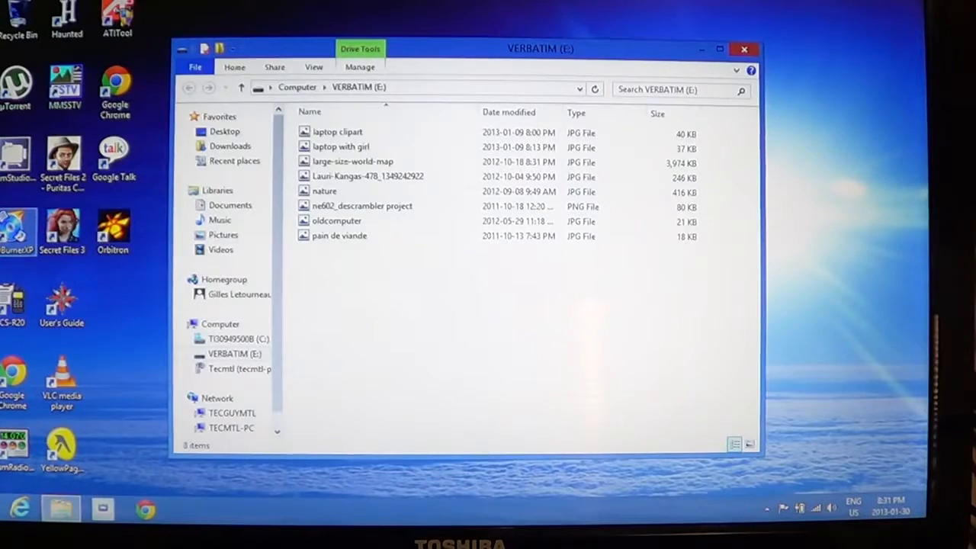
# Select all eight files on the VERBATIM (E:) drive.
pyautogui.click(352, 161)
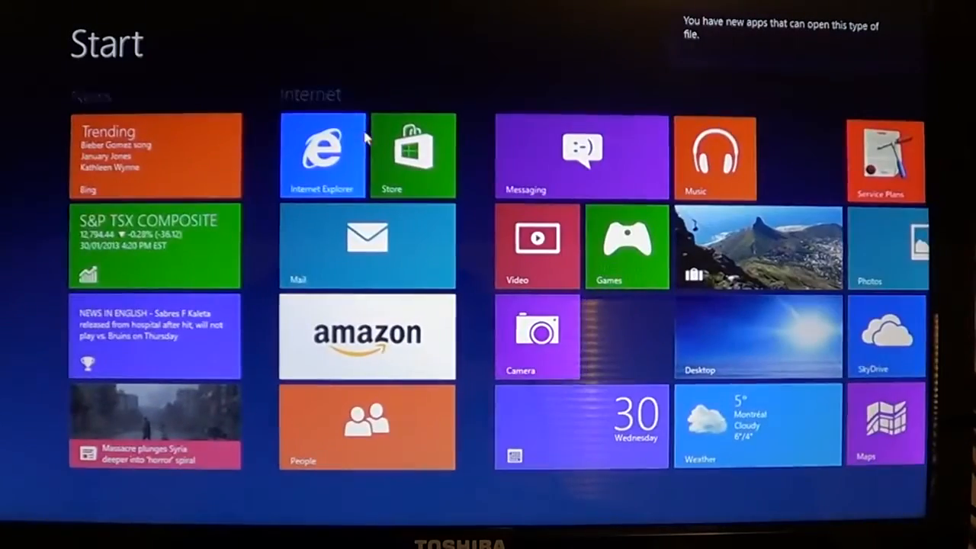
pyautogui.hscroll(3)
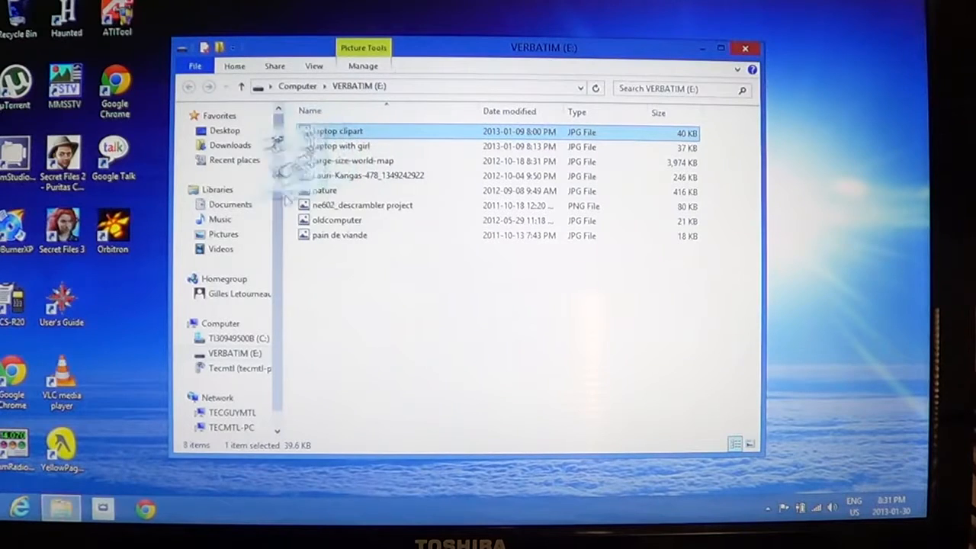
pyautogui.moveTo(337, 132); pyautogui.dragTo(223, 233)
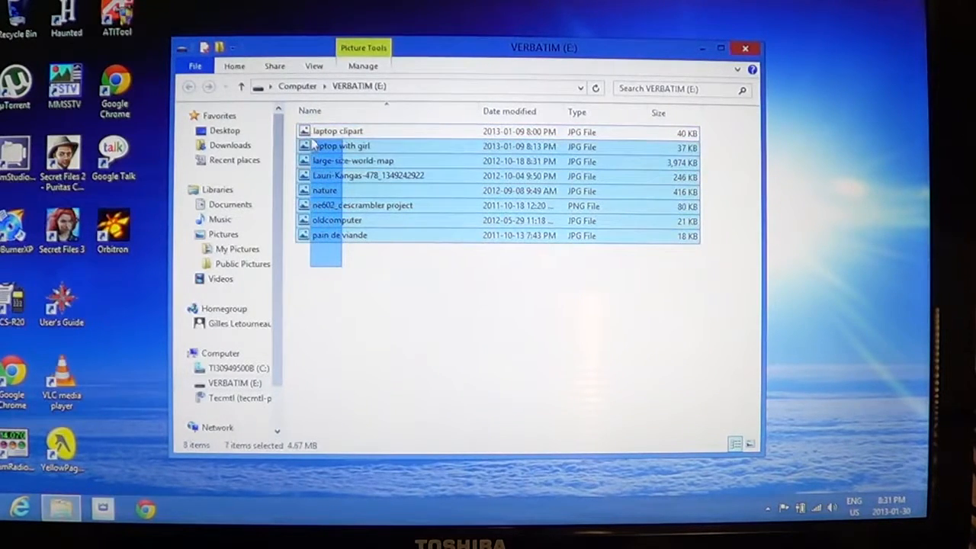
pyautogui.click(337, 132)
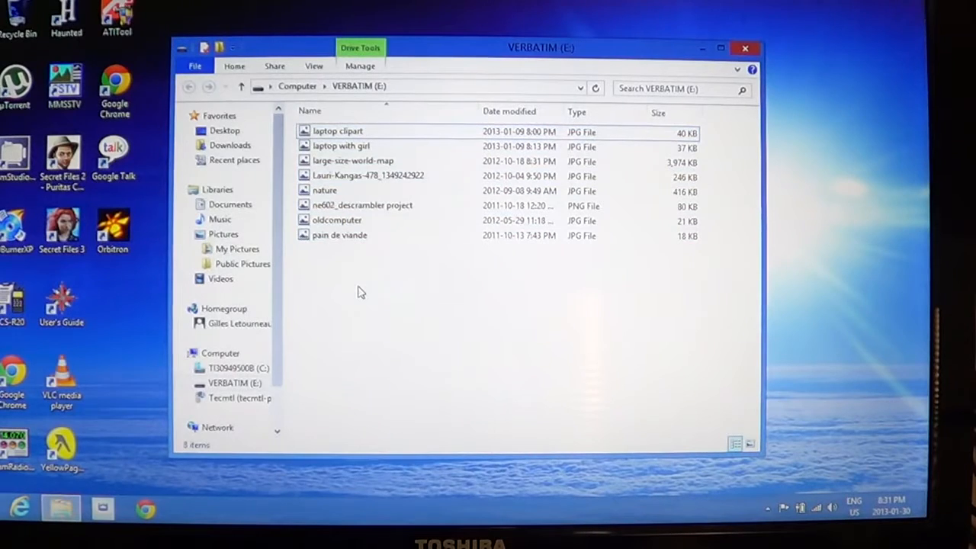
pyautogui.press('ctrl+a')
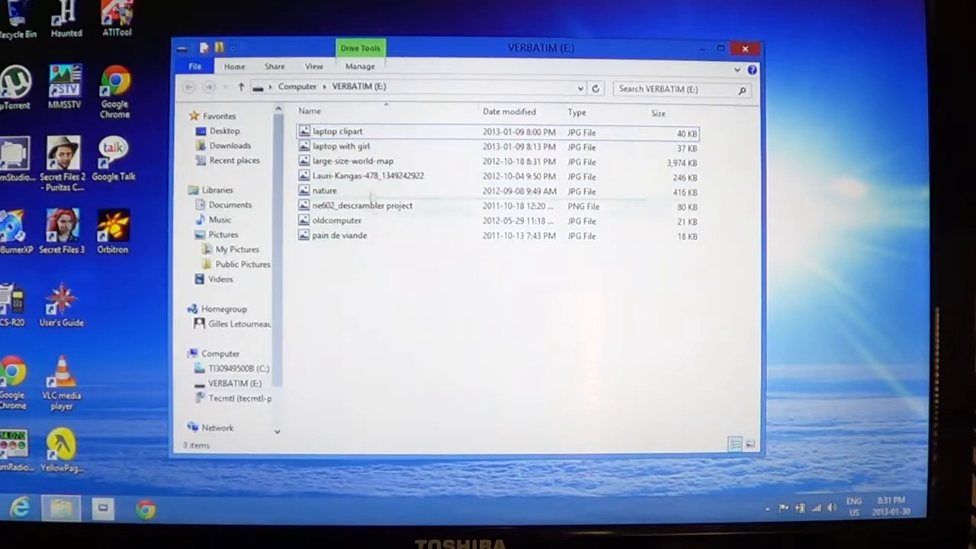
pyautogui.click(337, 131)
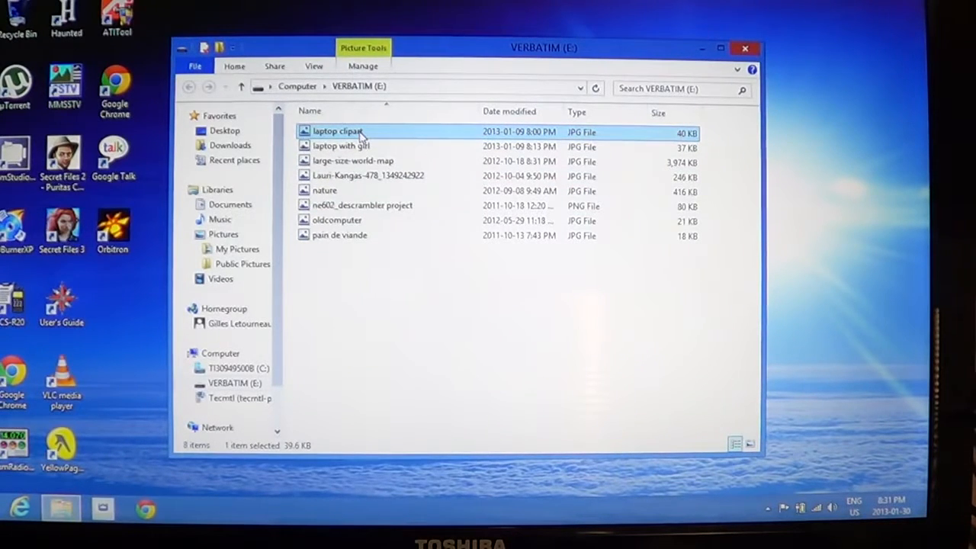
pyautogui.press('ctrl+a')
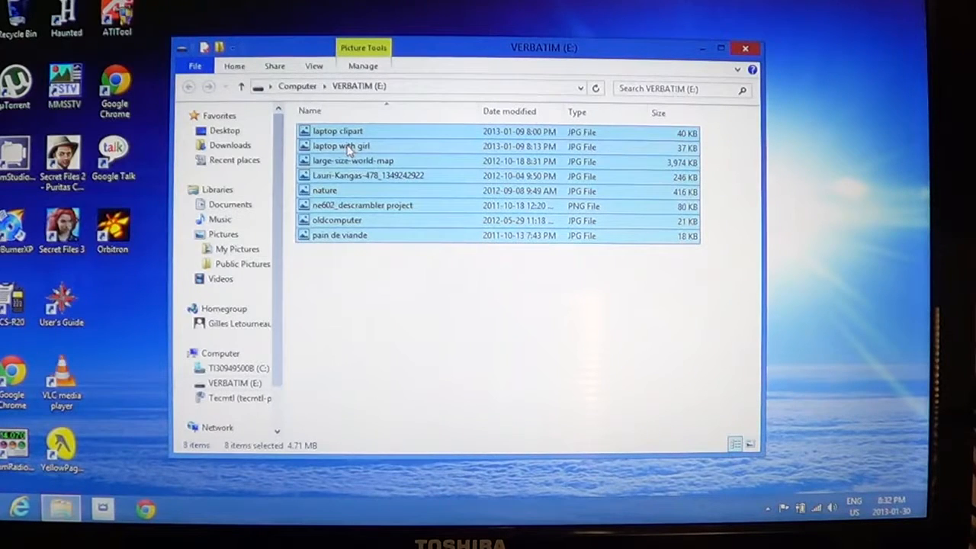
# Copy the eight files into My Pictures and view them there.
pyautogui.moveTo(343, 146); pyautogui.dragTo(236, 249)
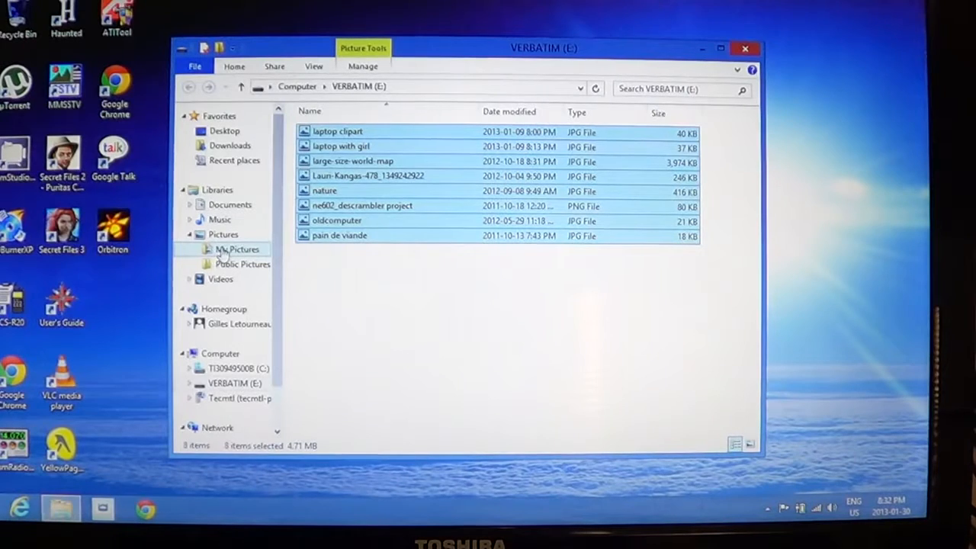
pyautogui.click(238, 250)
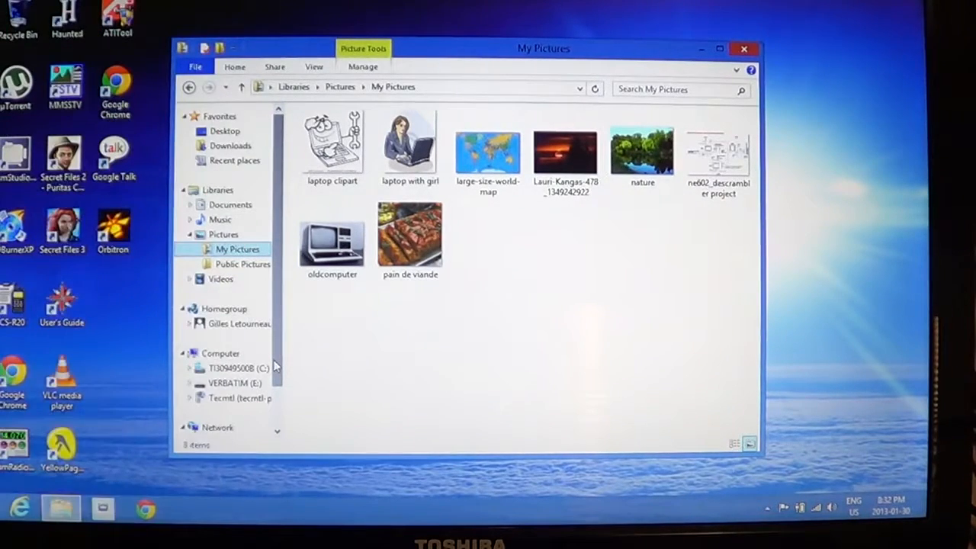
# Return to the VERBATIM drive and select all eight files on it.
pyautogui.scroll(-3)
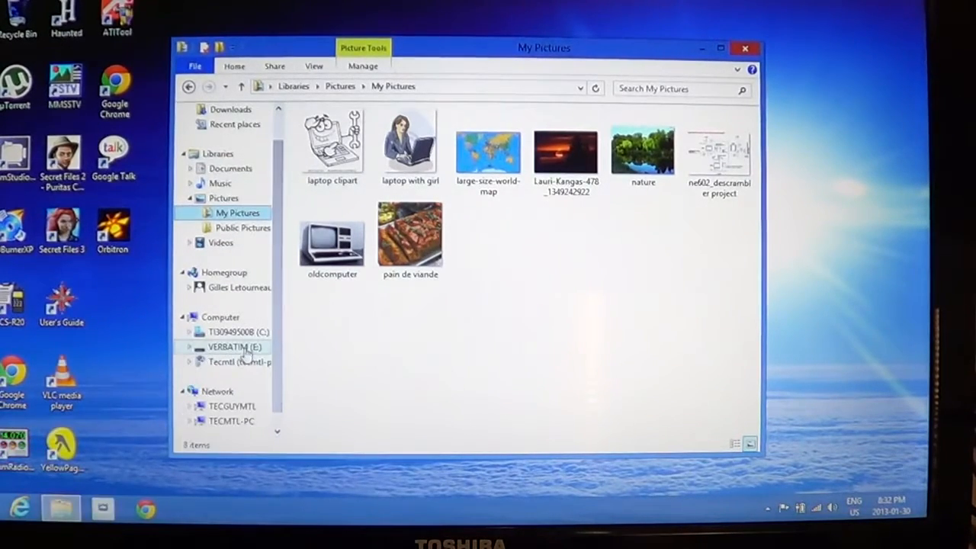
pyautogui.click(225, 348)
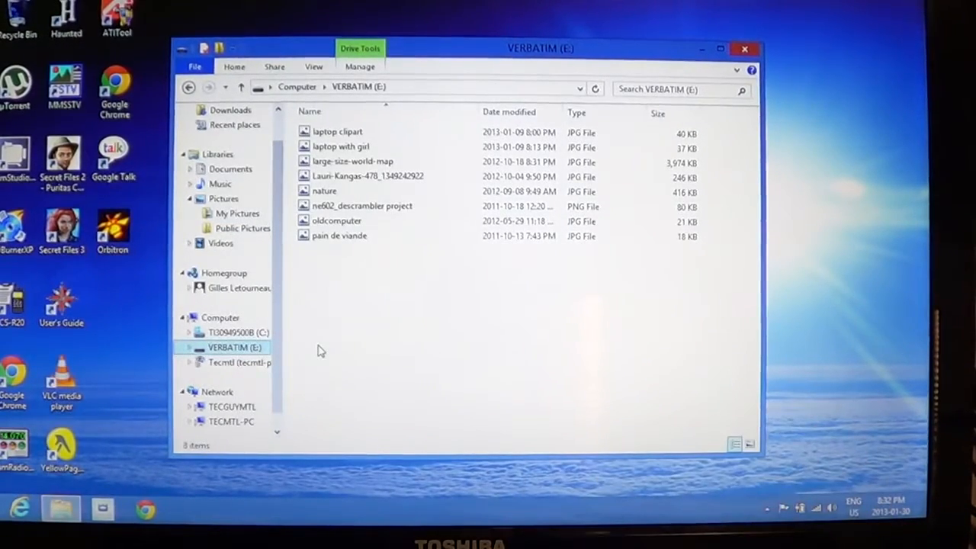
pyautogui.click(338, 235)
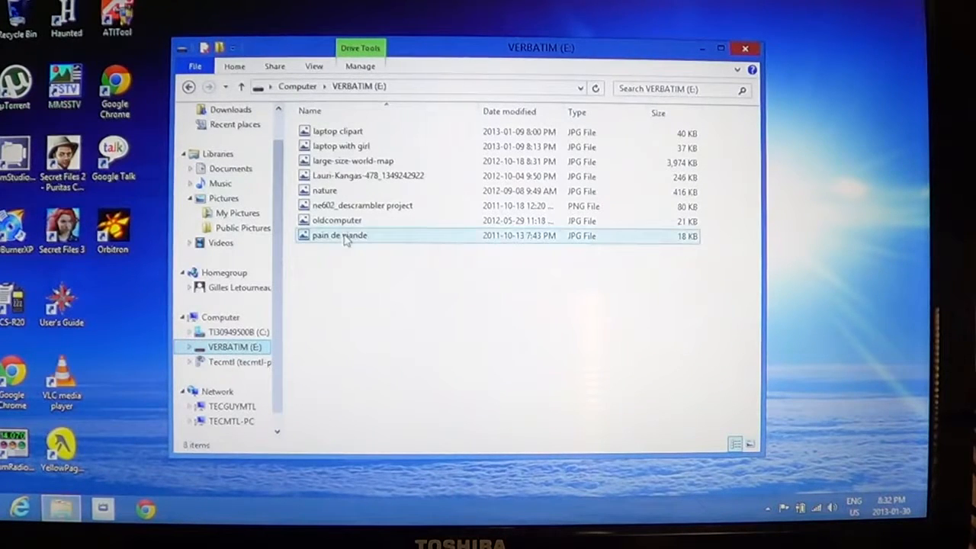
pyautogui.click(337, 132)
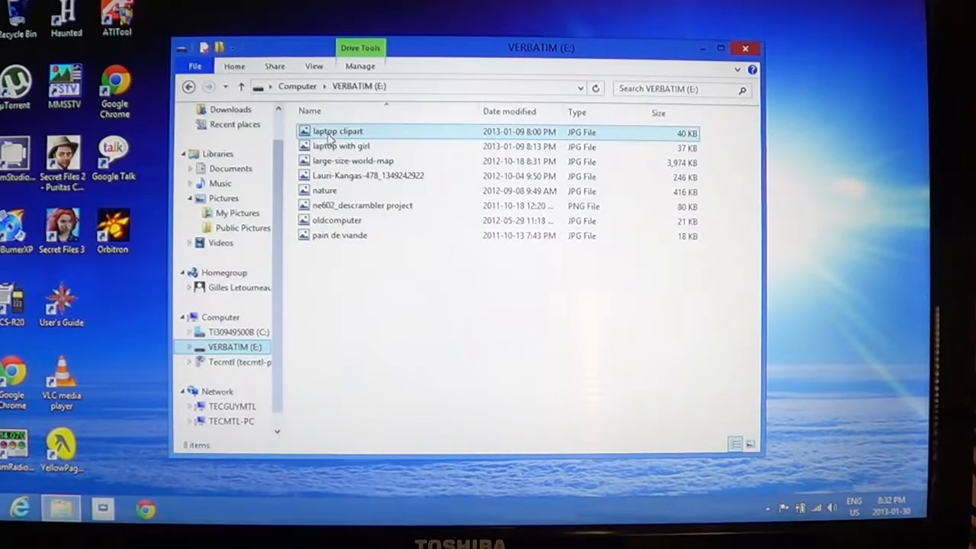
pyautogui.click(339, 131)
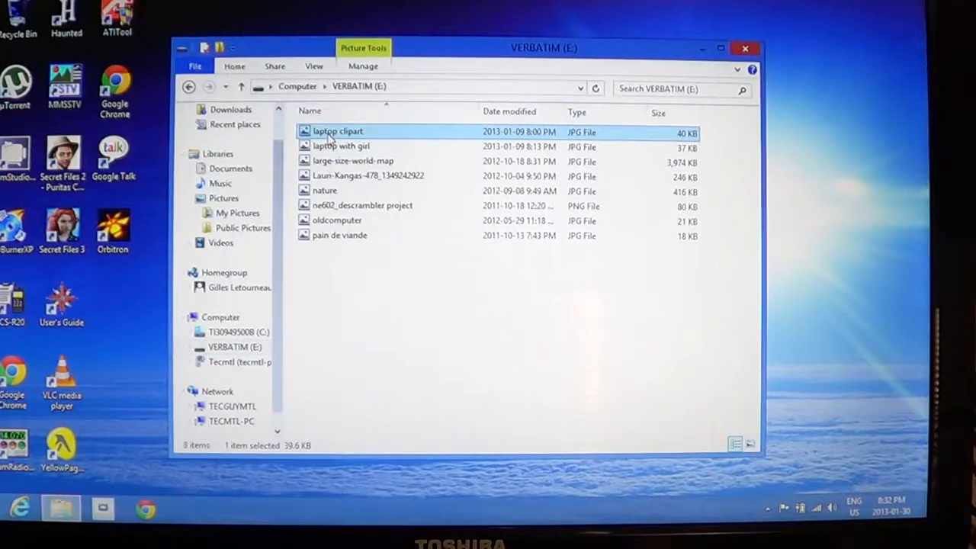
pyautogui.press('ctrl+a')
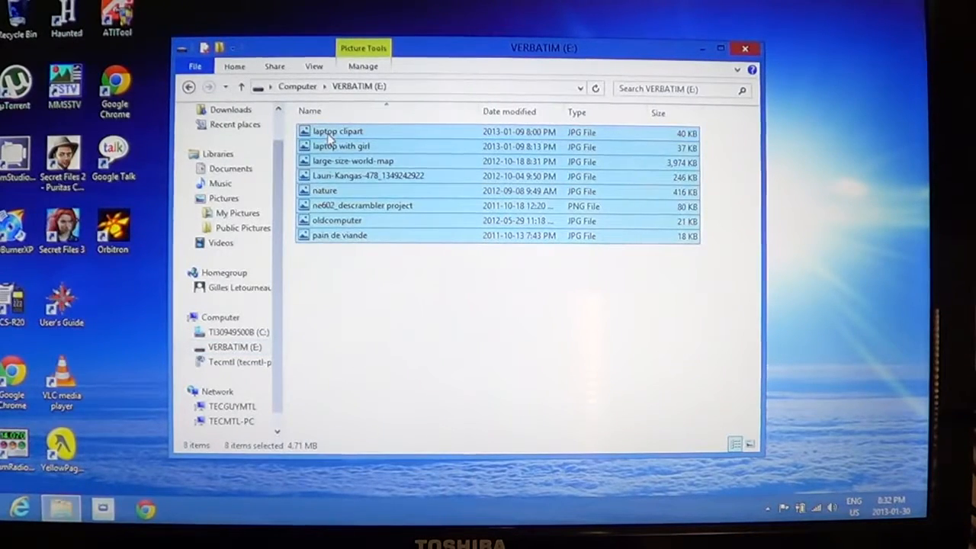
# Permanently delete the eight selected files from the drive, confirming with Yes.
pyautogui.rightClick(337, 131)
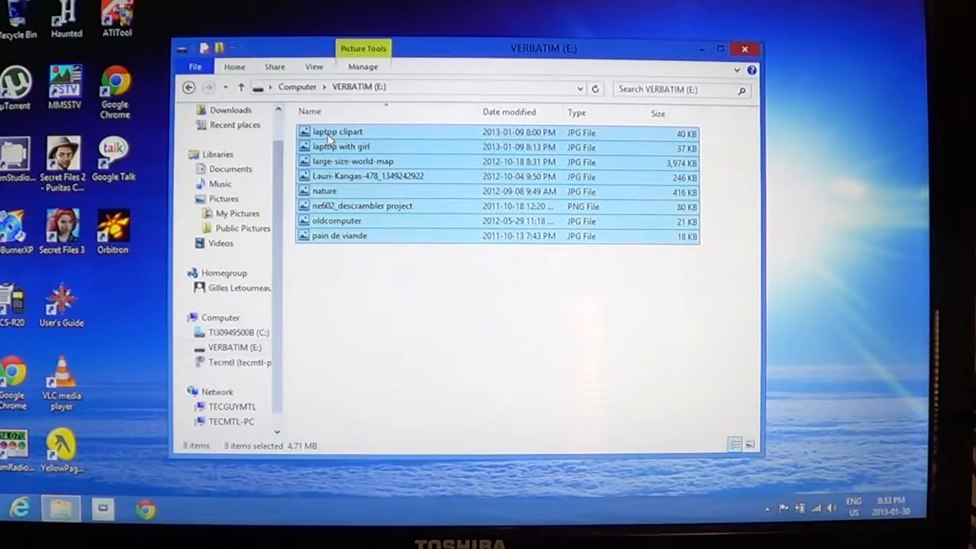
pyautogui.rightClick(337, 131)
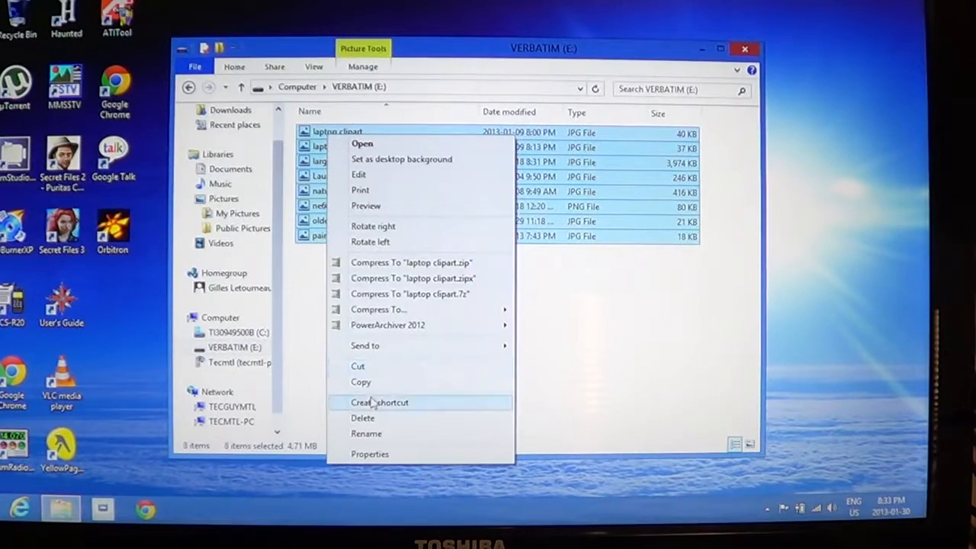
pyautogui.click(362, 418)
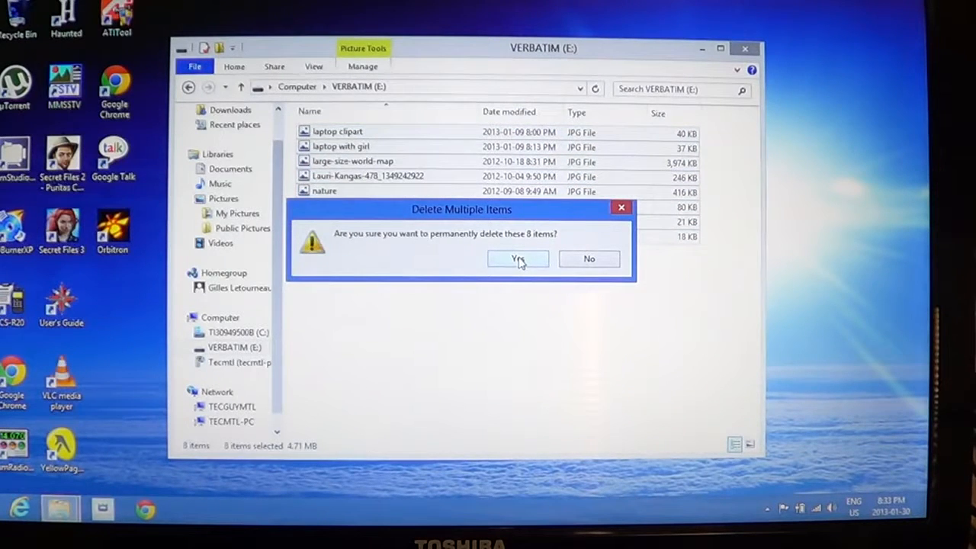
pyautogui.click(518, 260)
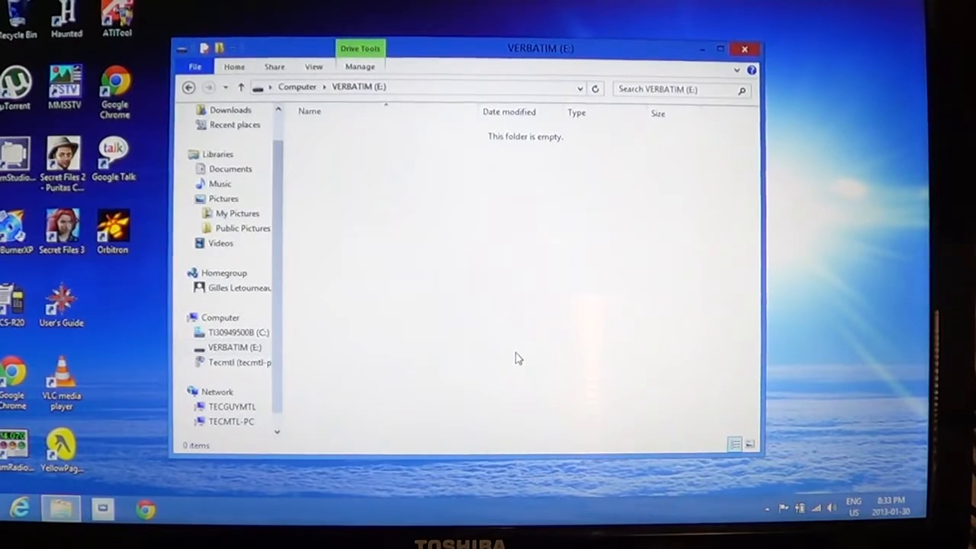
pyautogui.moveTo(363, 273)
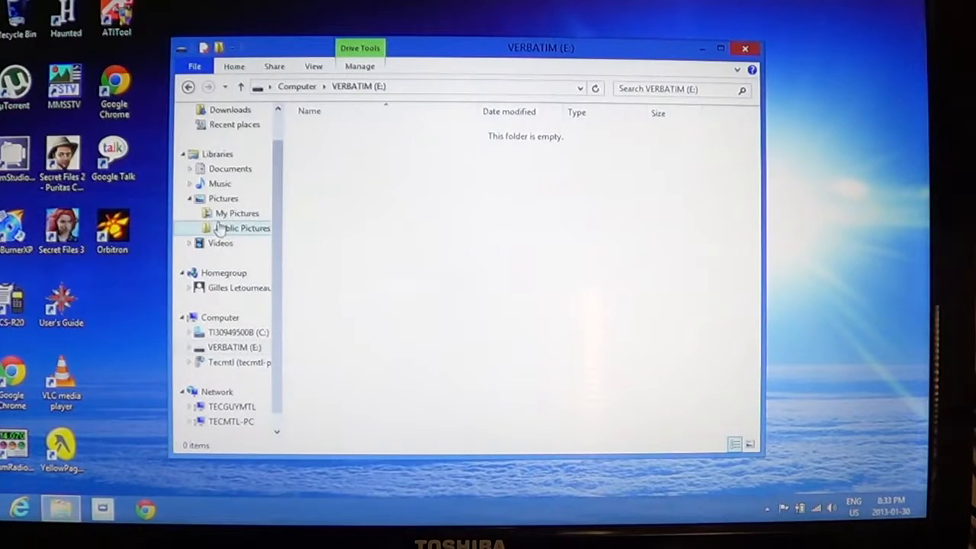
# Return to My Pictures and select all eight copied pictures there.
pyautogui.click(237, 213)
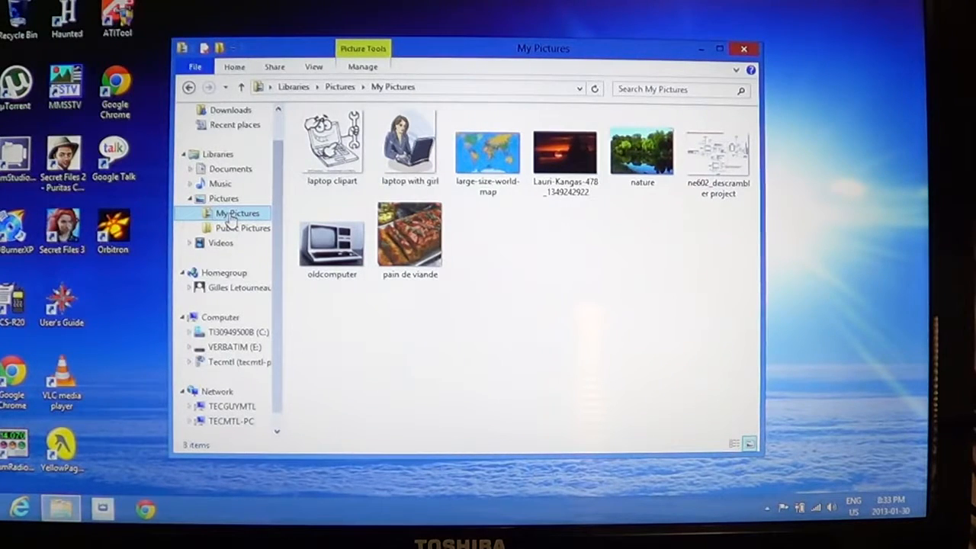
pyautogui.click(332, 145)
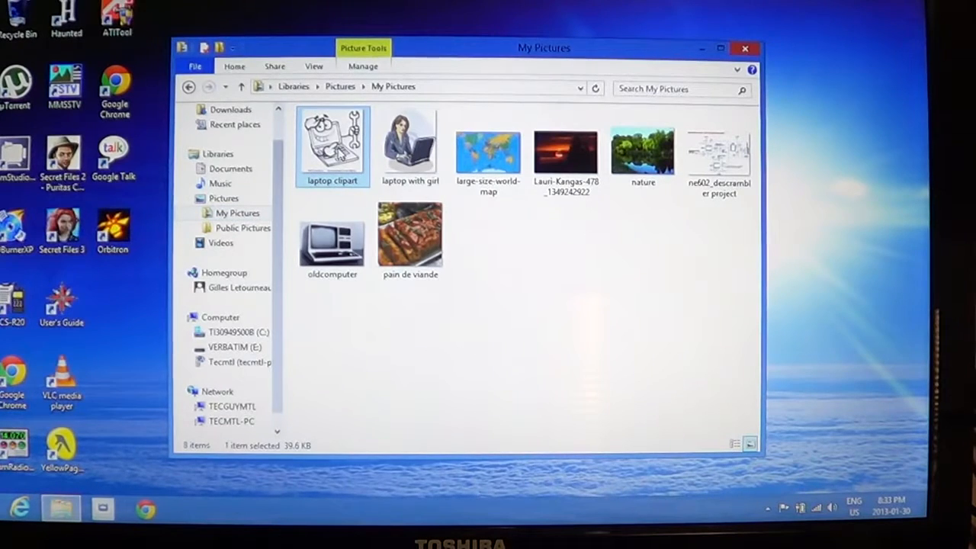
pyautogui.press('ctrl+a')
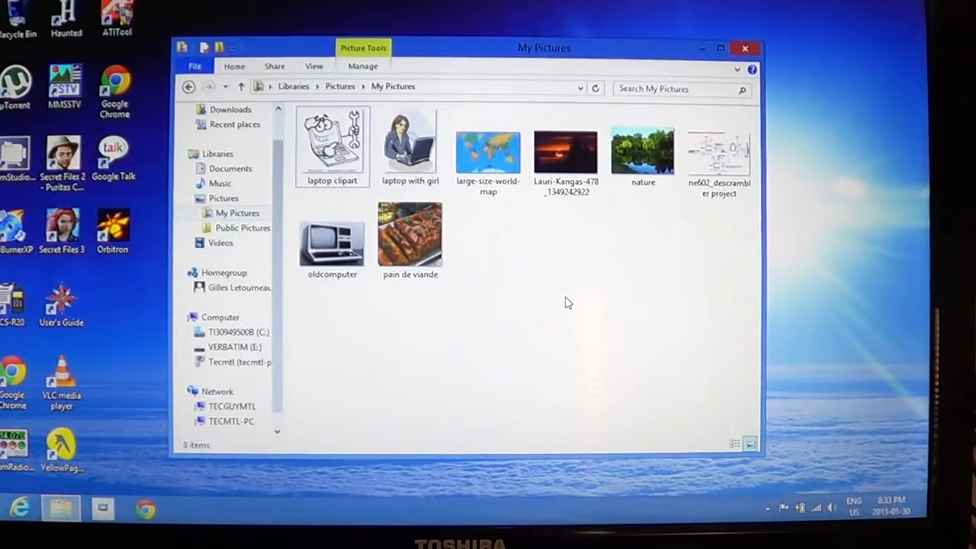
pyautogui.click(332, 145)
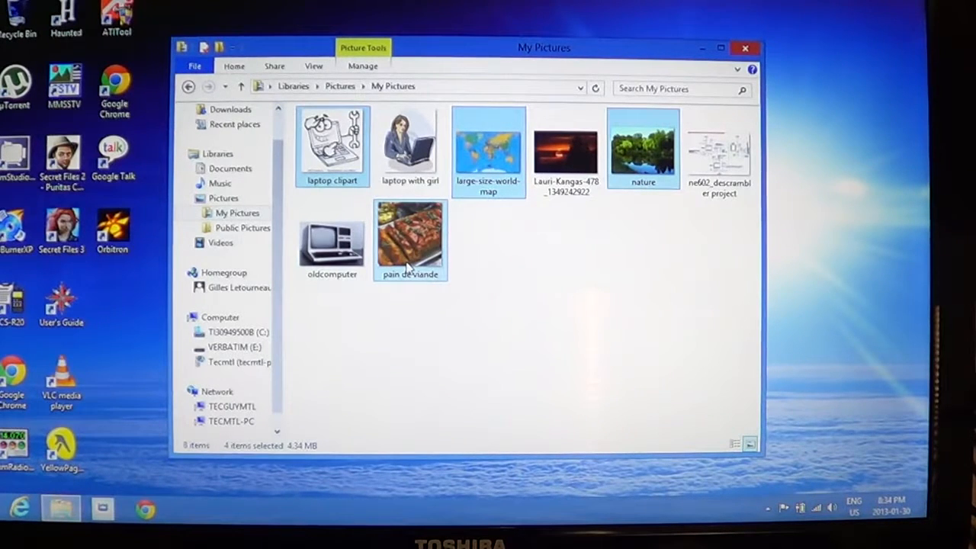
pyautogui.click(549, 323)
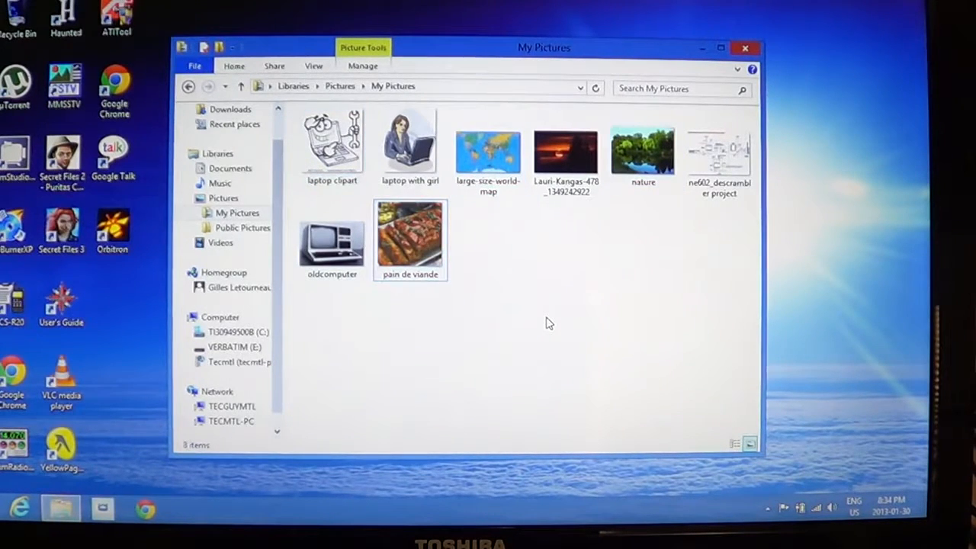
pyautogui.moveTo(332, 145)
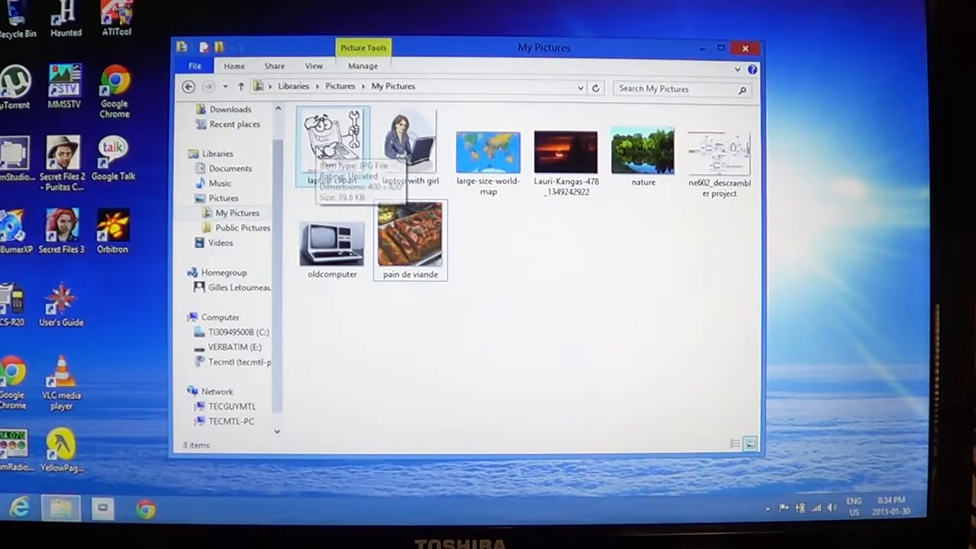
pyautogui.click(333, 145)
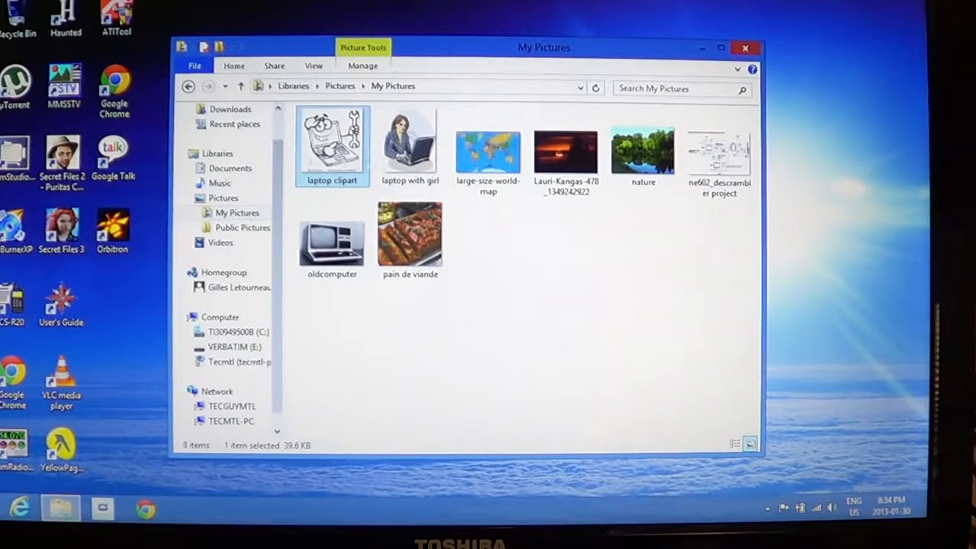
pyautogui.click(488, 149)
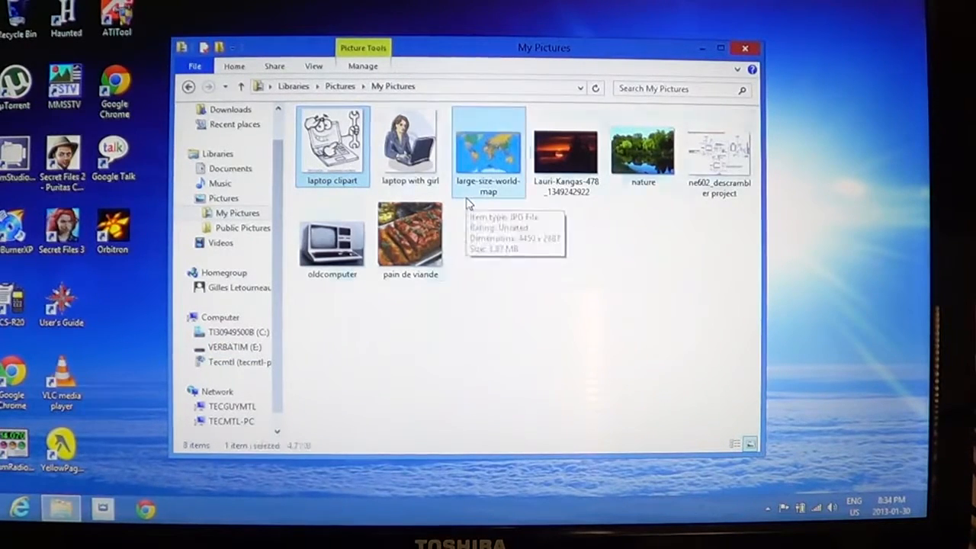
pyautogui.press('ctrl+a')
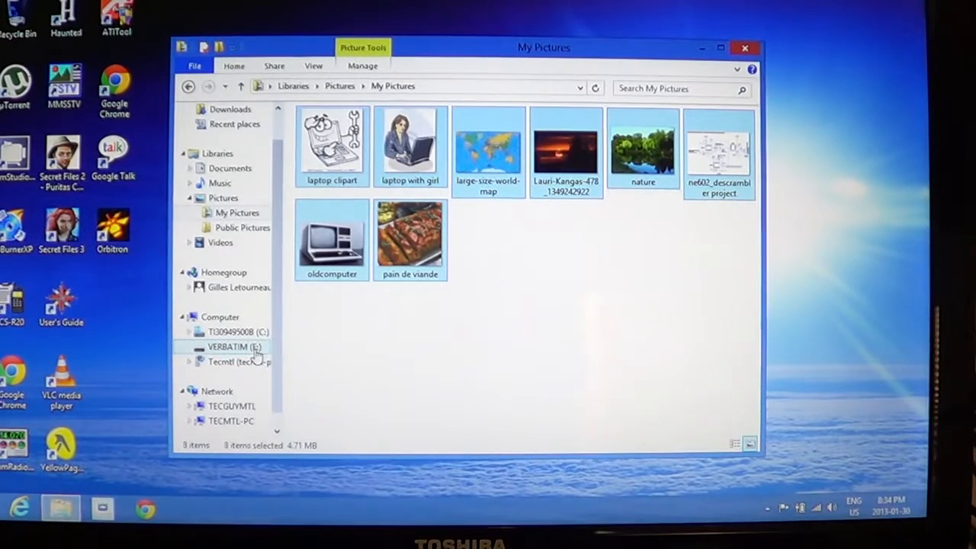
# Copy the eight pictures back onto the VERBATIM (E:) drive.
pyautogui.click(233, 348)
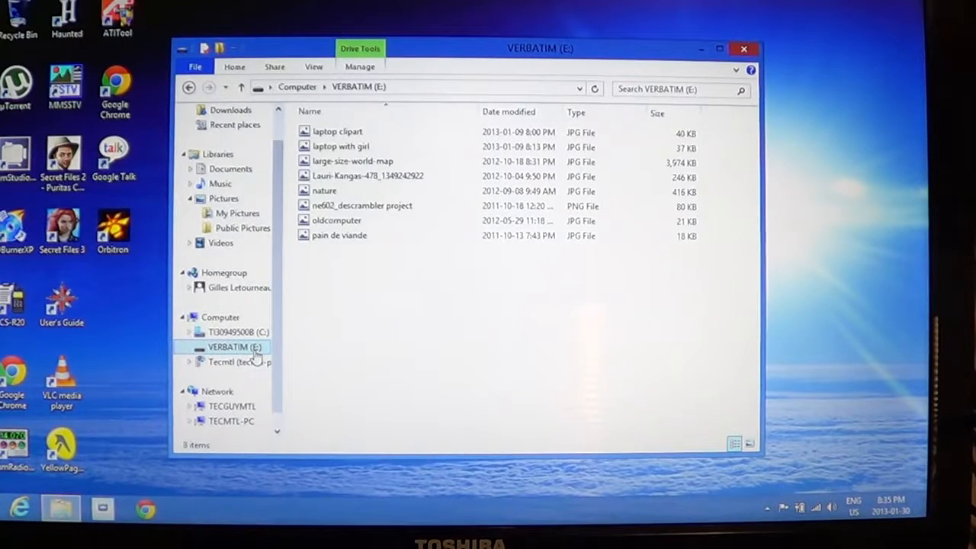
pyautogui.rightClick(228, 347)
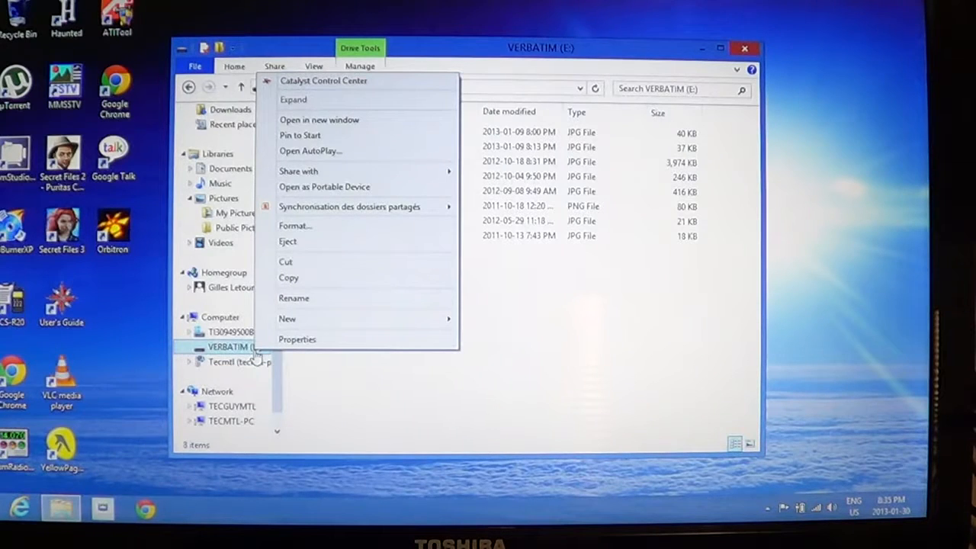
pyautogui.moveTo(521, 393)
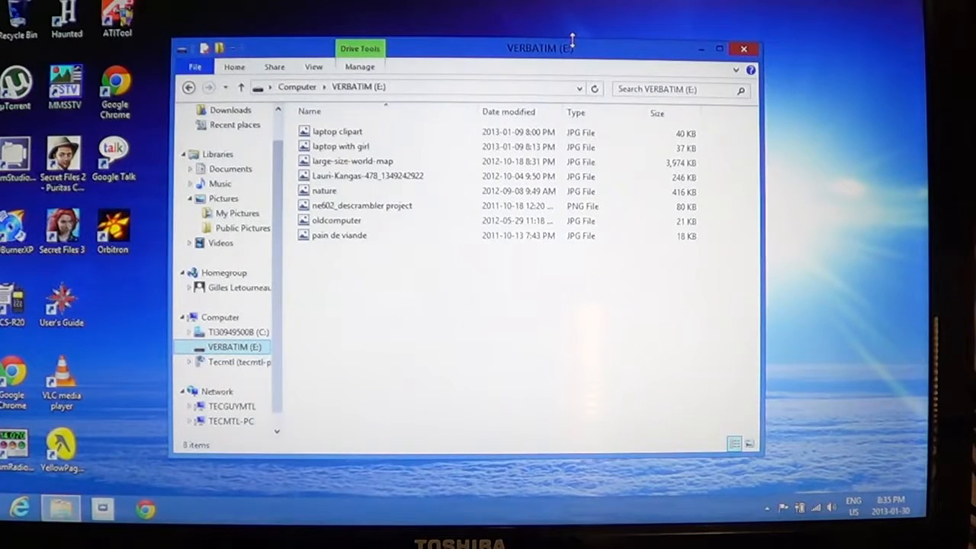
# Bring up the VERBATIM (E:) drive's context menu showing the Eject option.
pyautogui.click(341, 146)
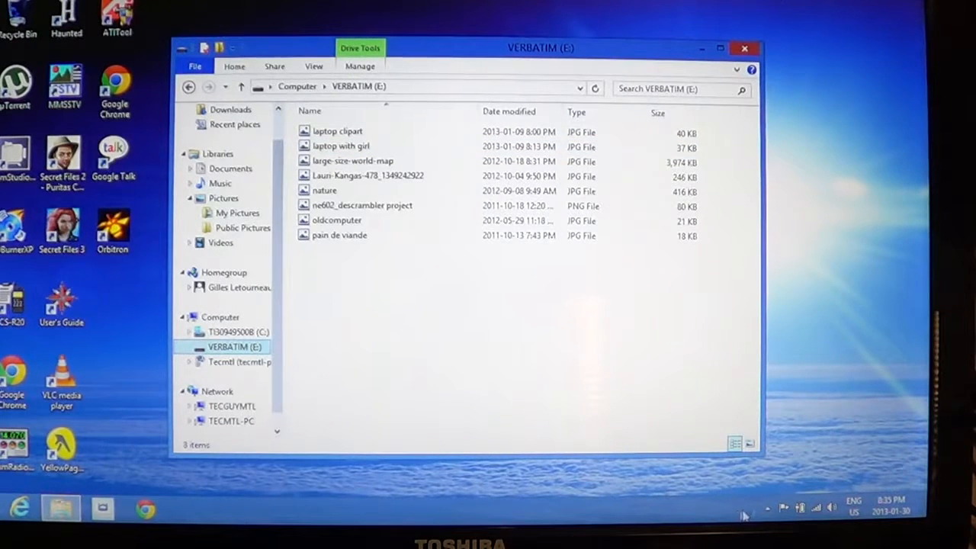
pyautogui.moveTo(768, 509)
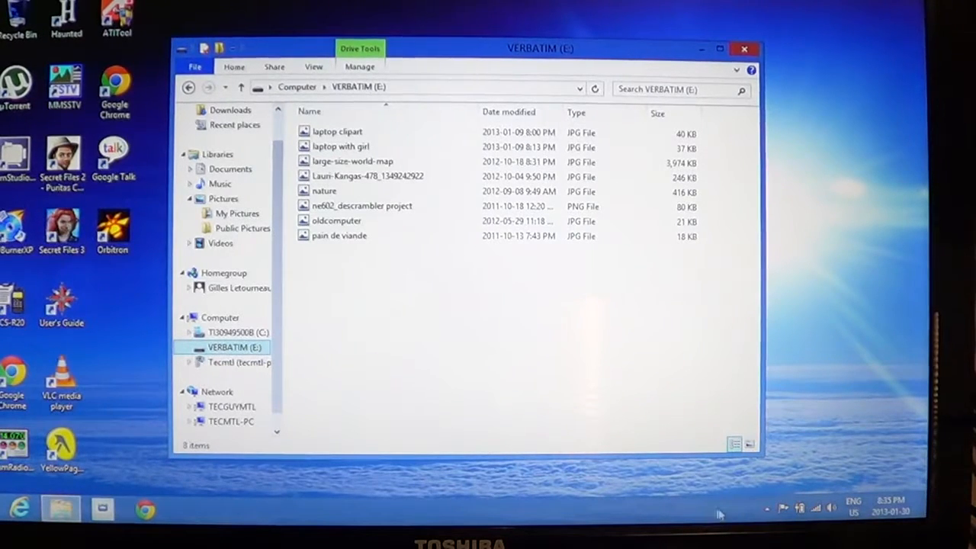
pyautogui.click(767, 507)
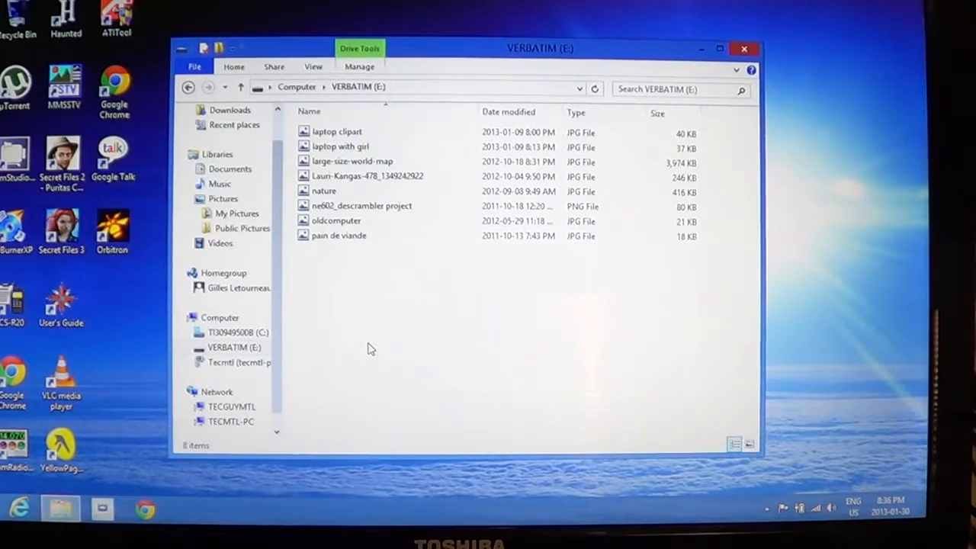
pyautogui.click(235, 348)
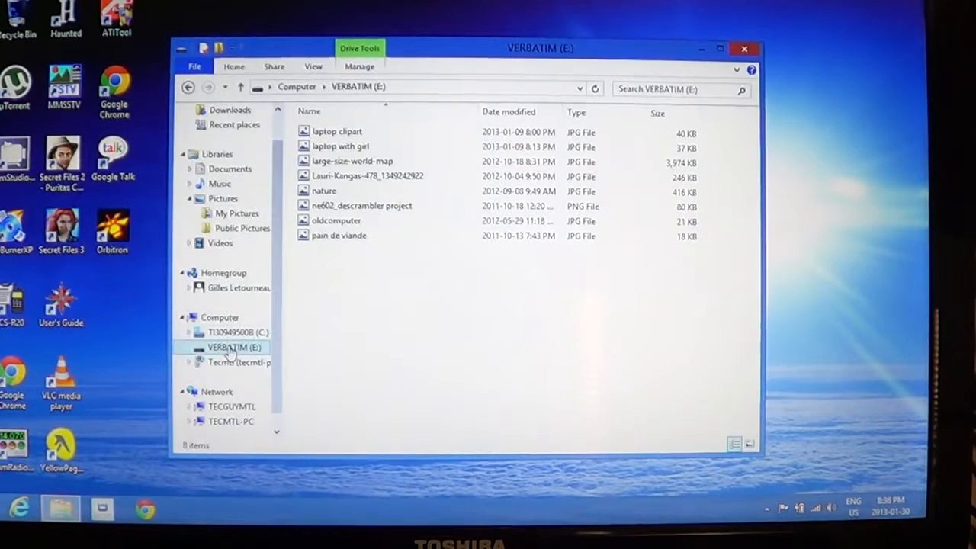
pyautogui.rightClick(234, 348)
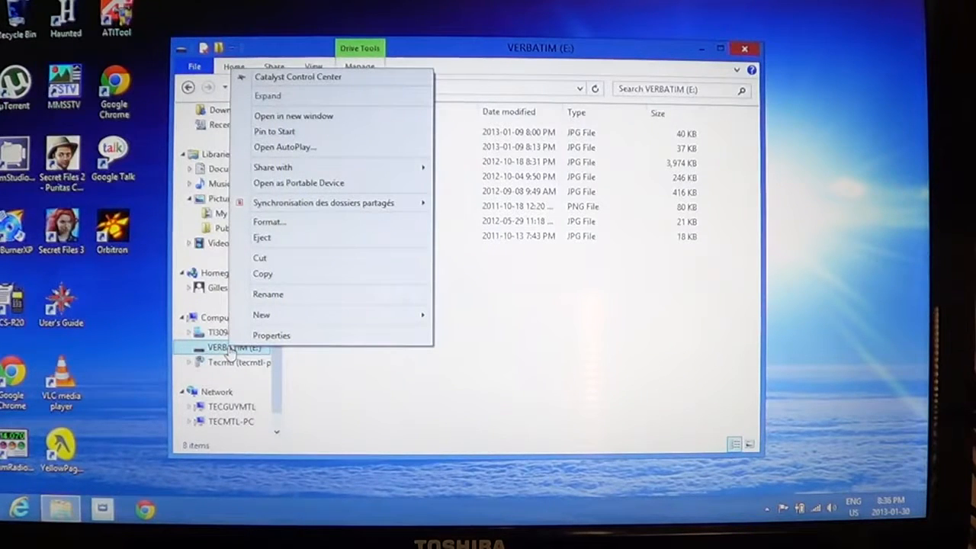